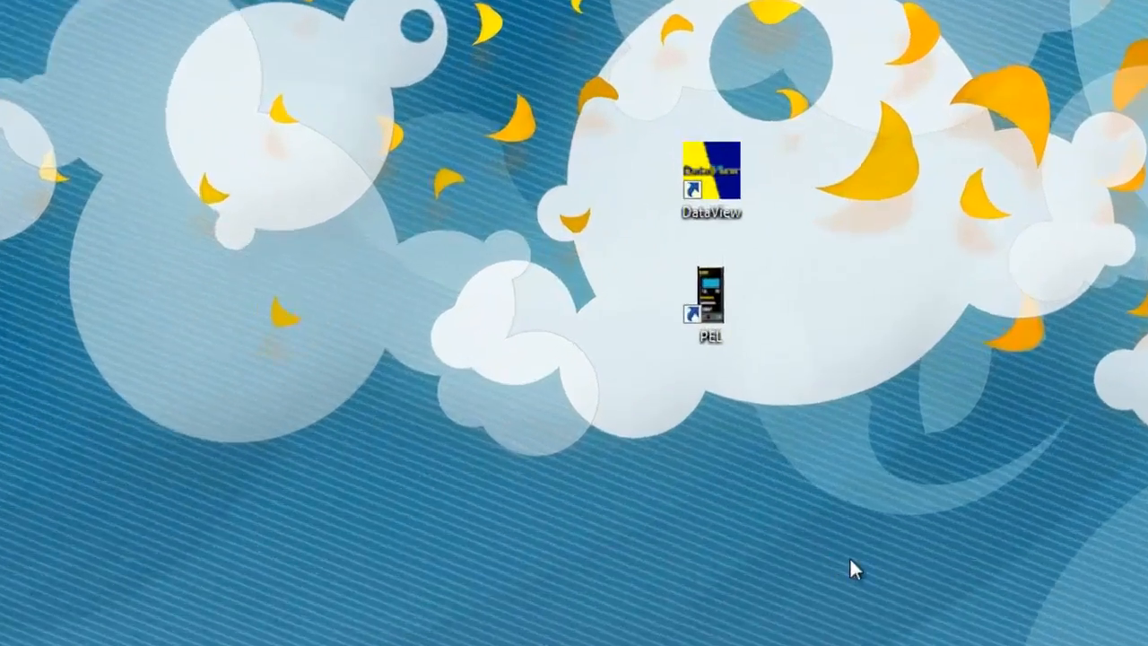
# Step: Launch PEL Control Panel from the PEL desktop shortcut
pyautogui.doubleClick(711, 304)
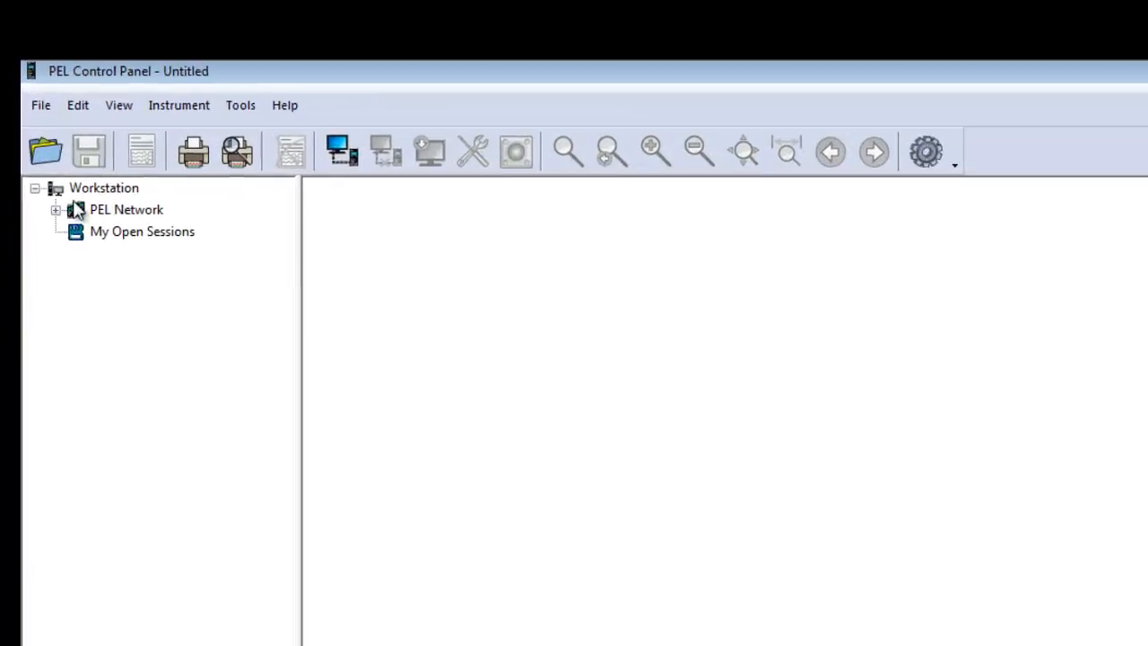
# Step: Expand PEL Network and select the PEL103-143888KGH Dover instrument
pyautogui.click(56, 208)
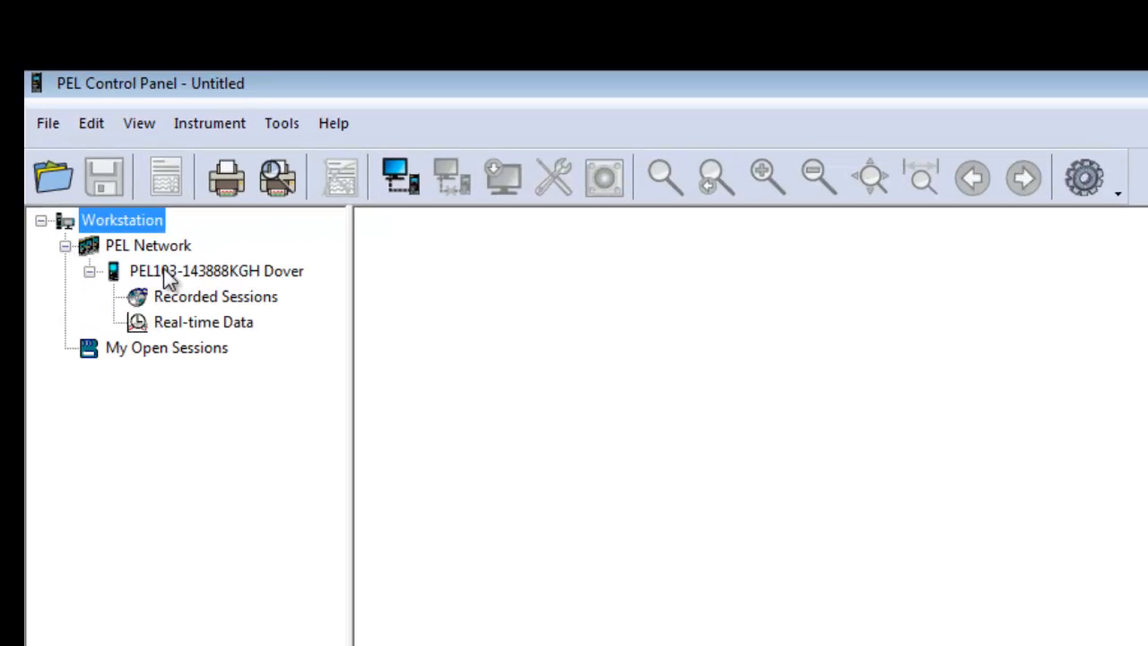
pyautogui.click(215, 270)
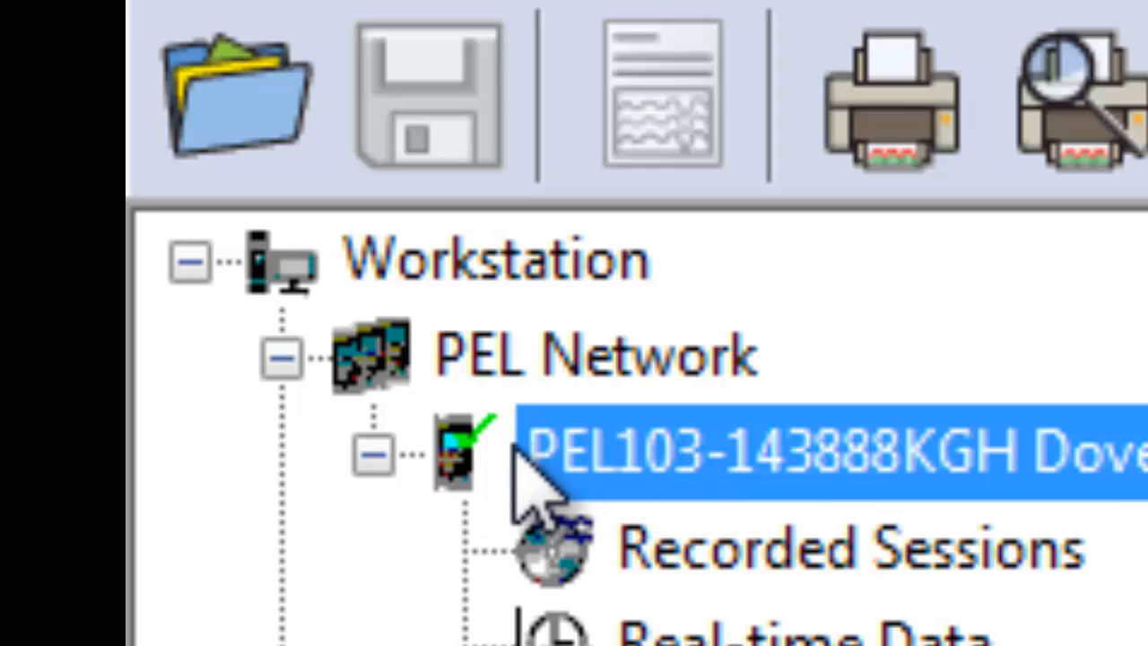
pyautogui.moveTo(503, 484)
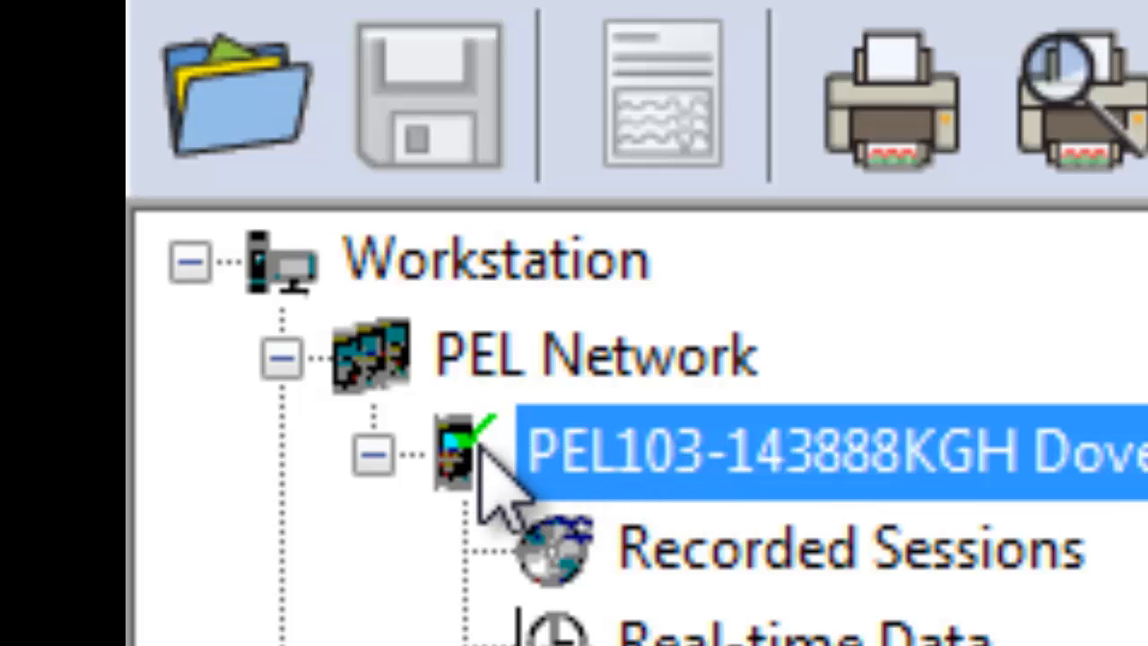
pyautogui.moveTo(610, 485)
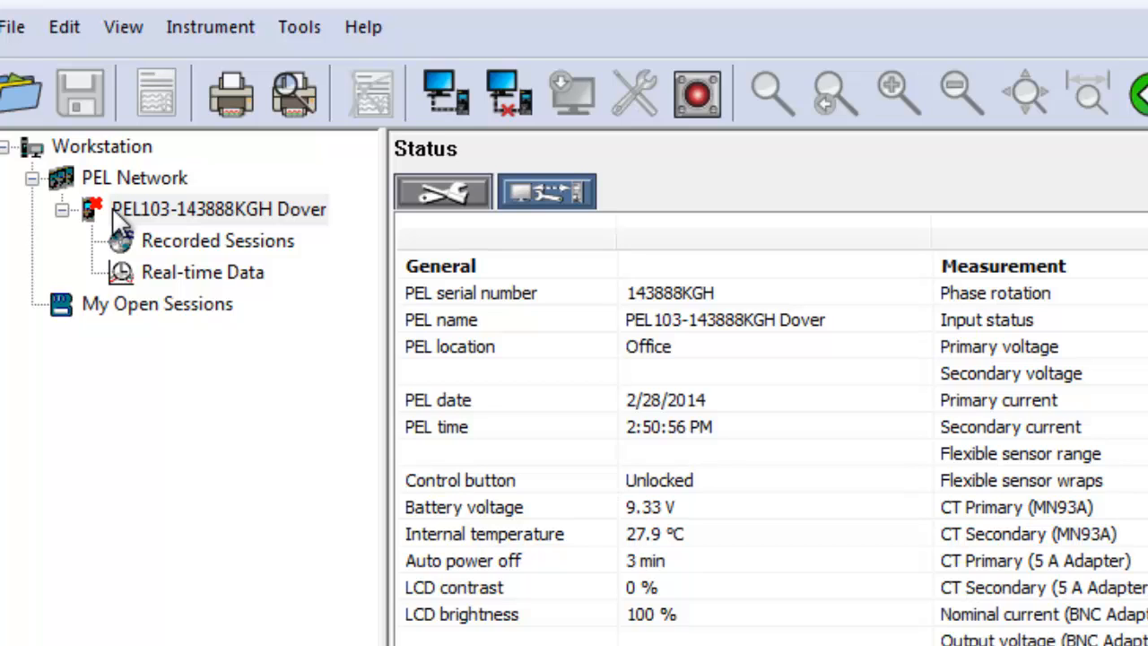
# Step: Display the Dover instrument's Status page with serial number, battery voltage and phase rotation
pyautogui.click(218, 208)
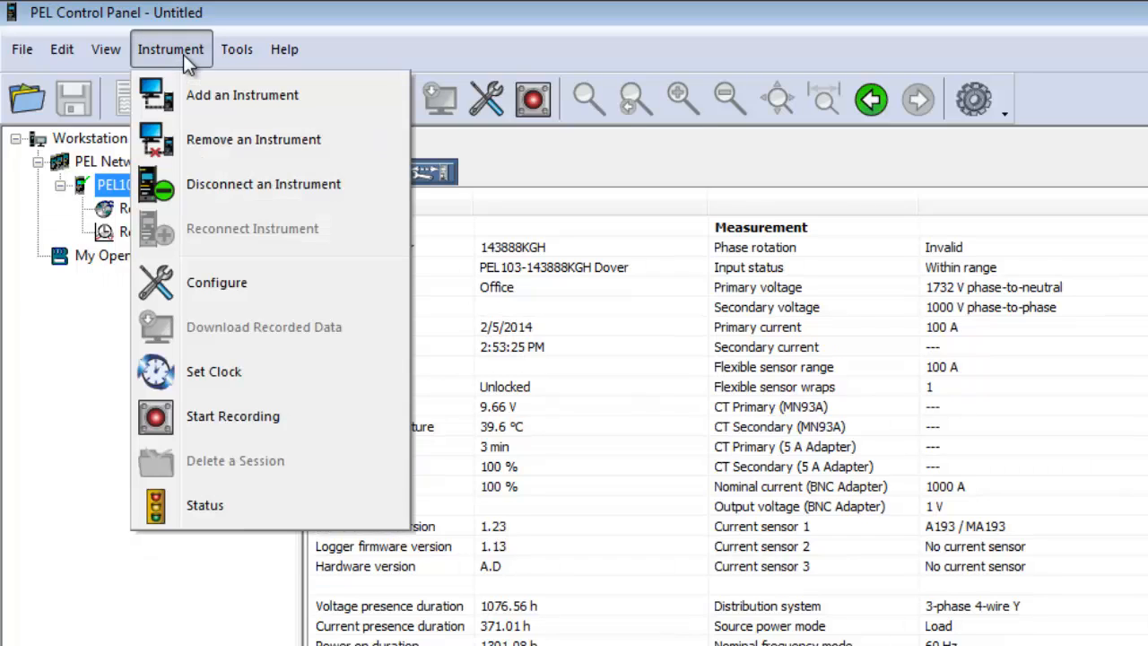
pyautogui.moveTo(215, 283)
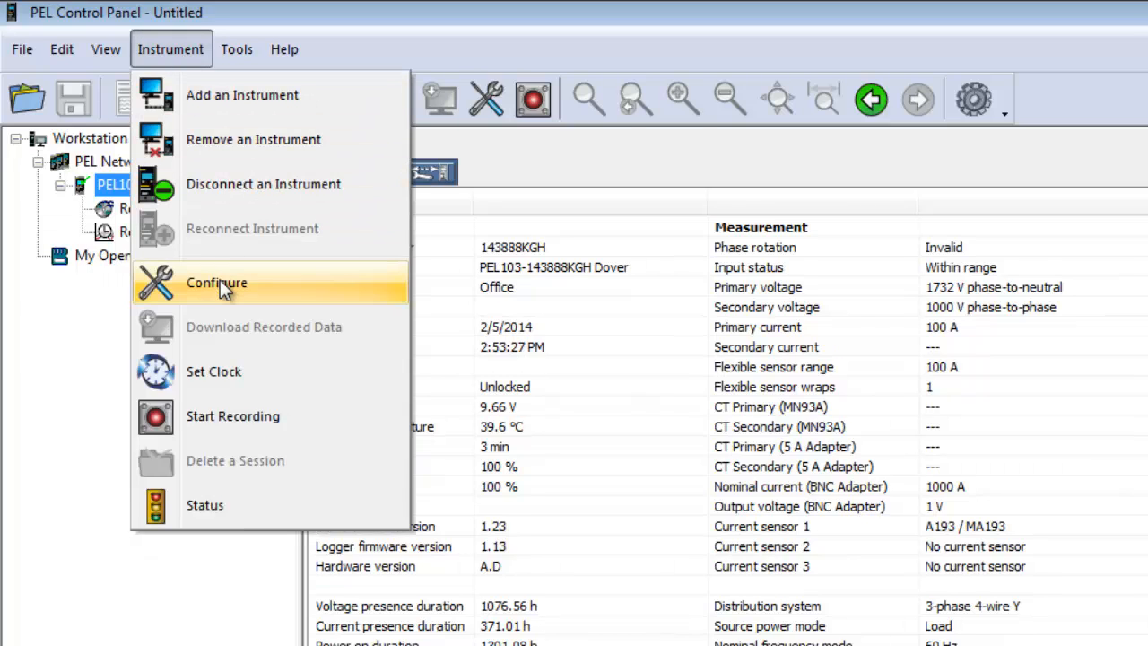
# Step: Display the Configure Instrument dialog showing the Dover instrument's General settings
pyautogui.click(215, 284)
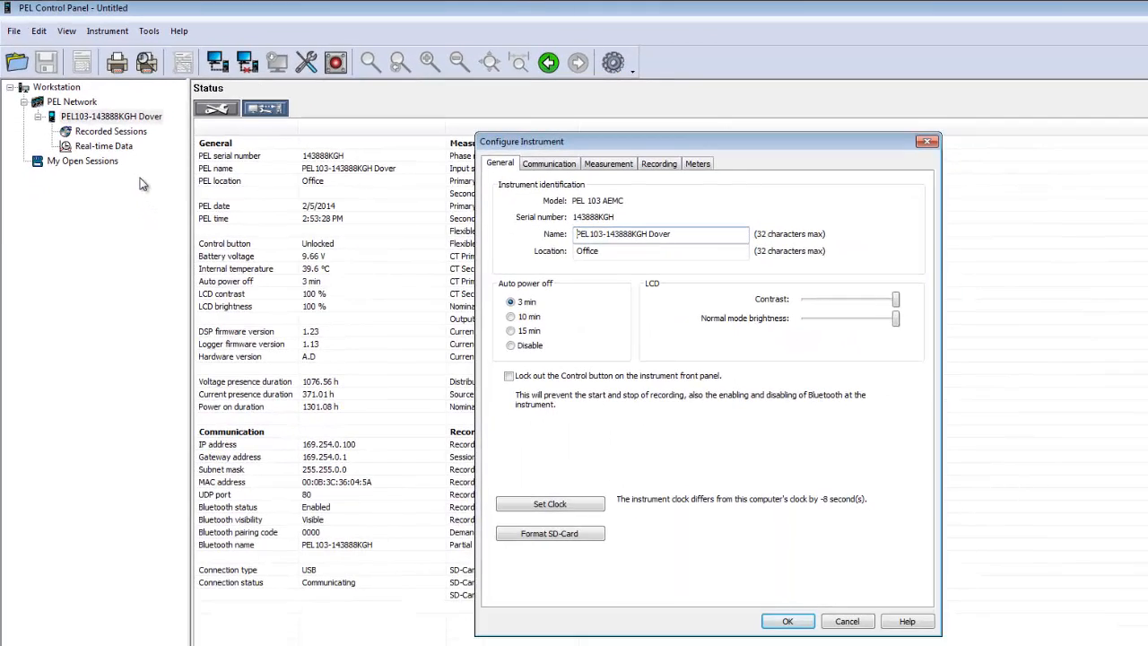
pyautogui.moveTo(197, 242)
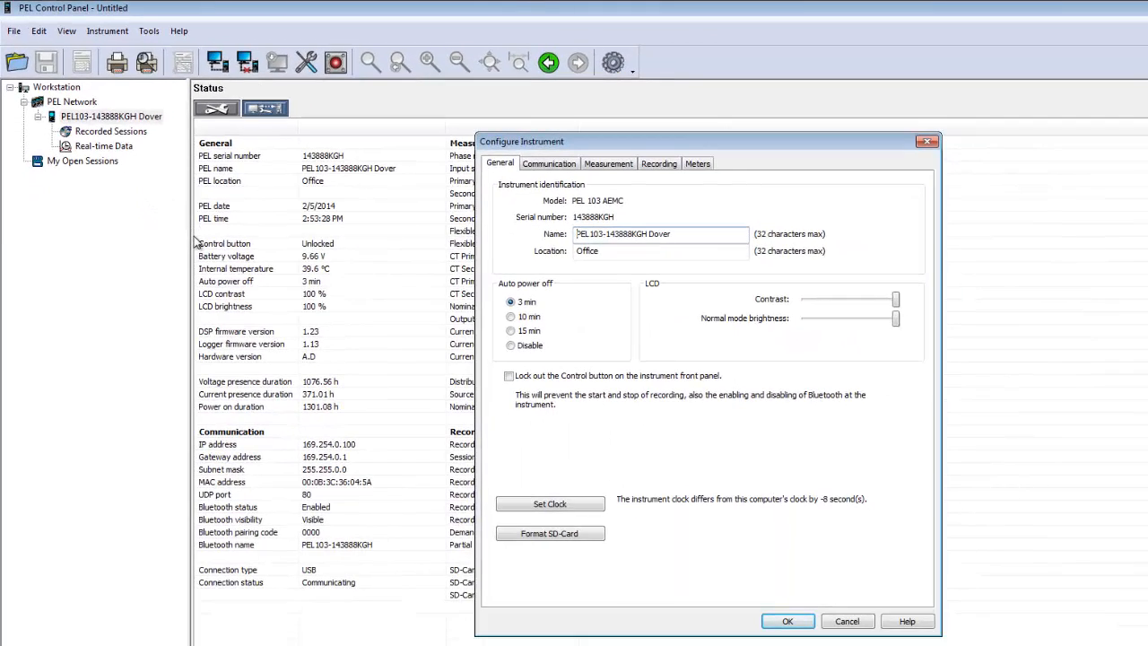
pyautogui.moveTo(750, 212)
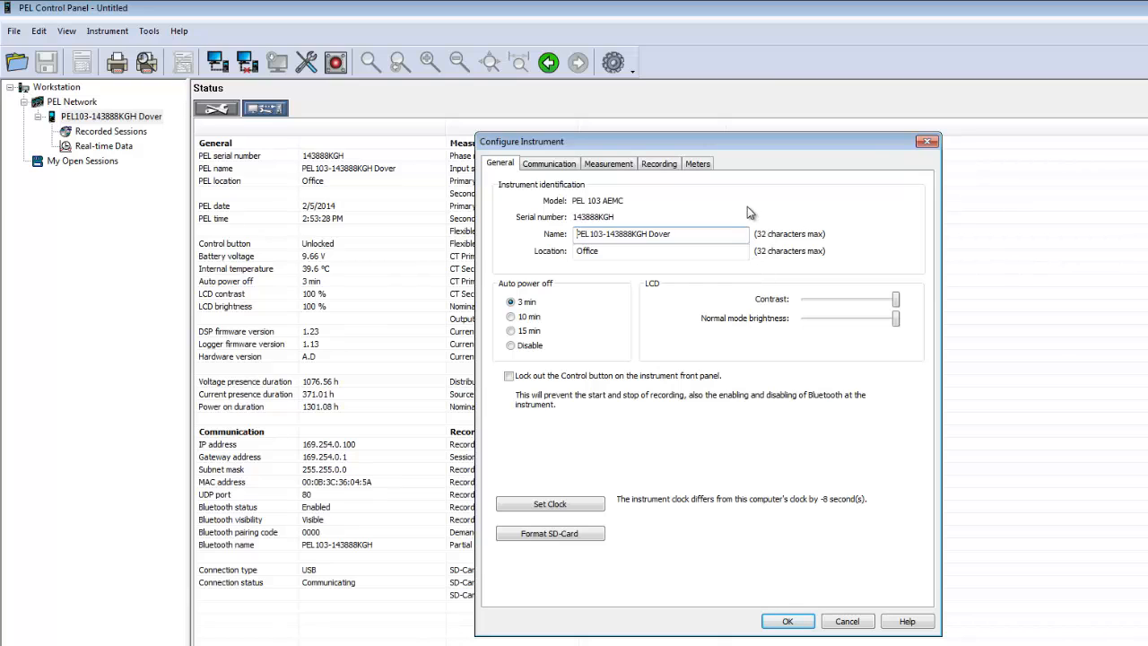